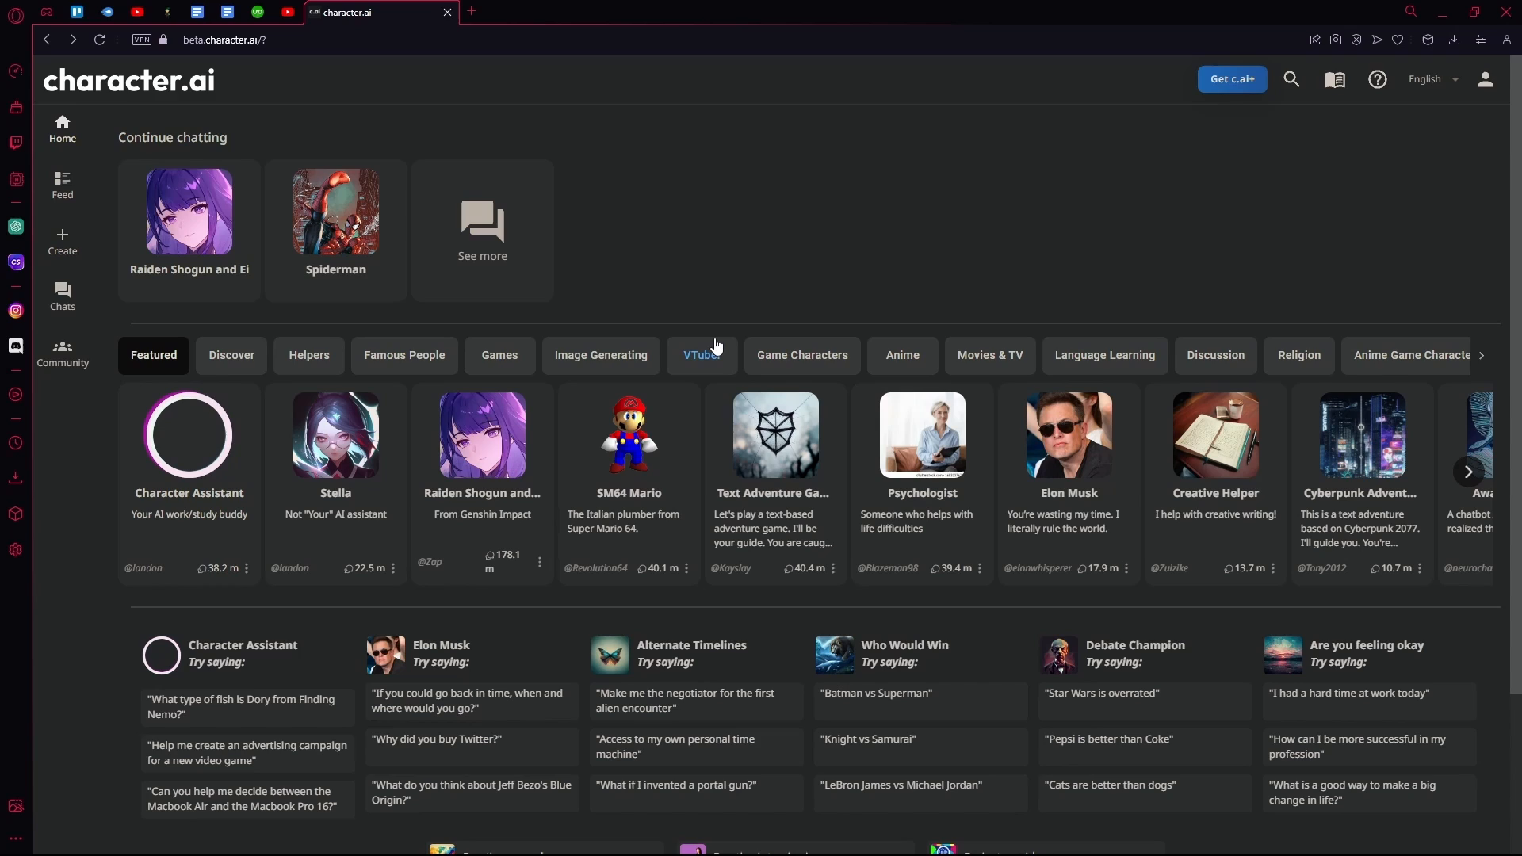
mouse_move(723, 150)
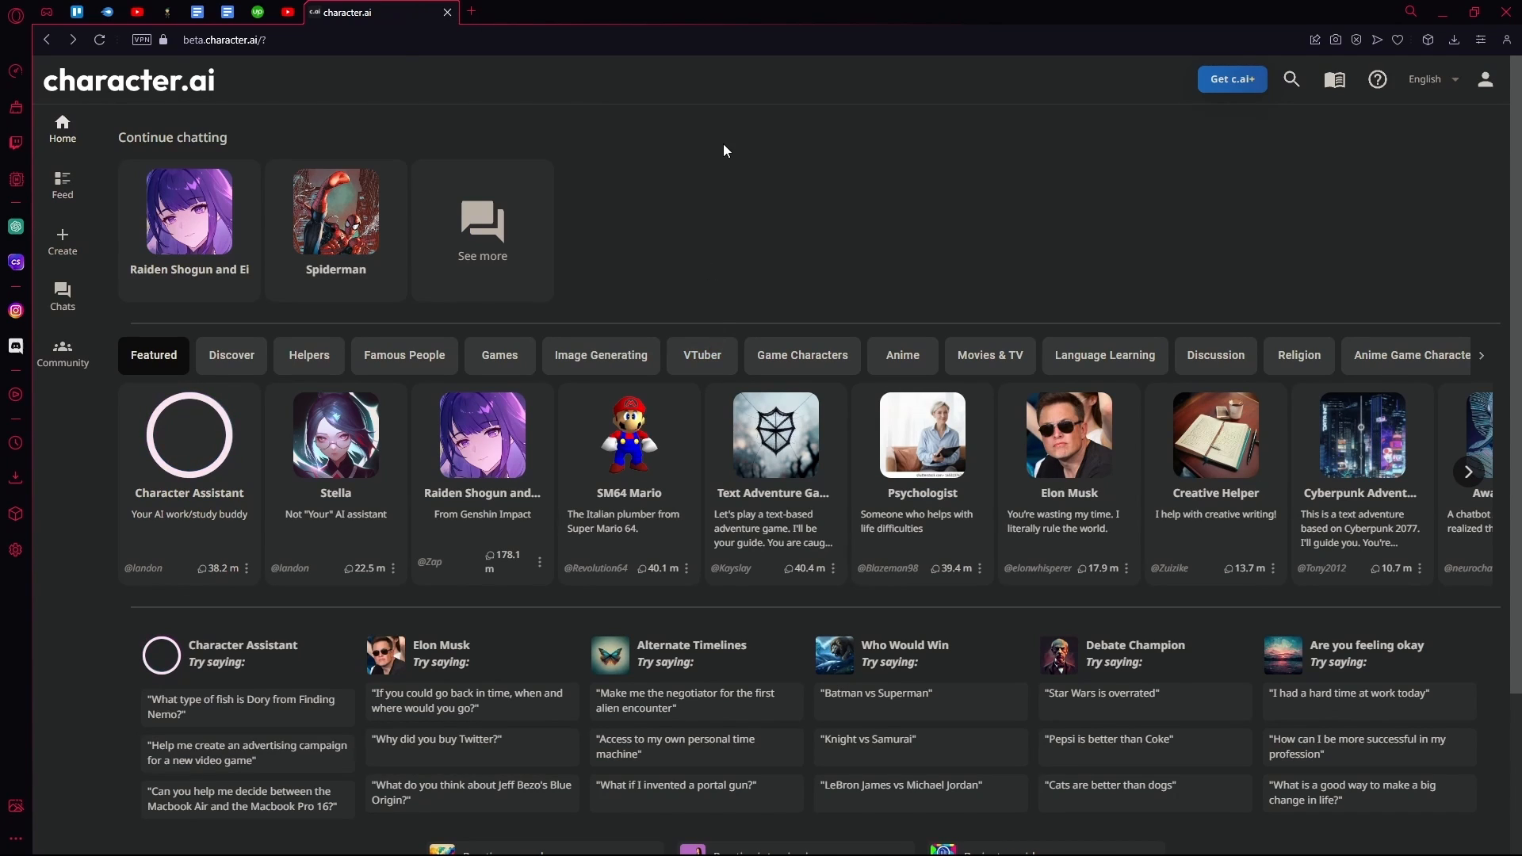
mouse_move(1484, 80)
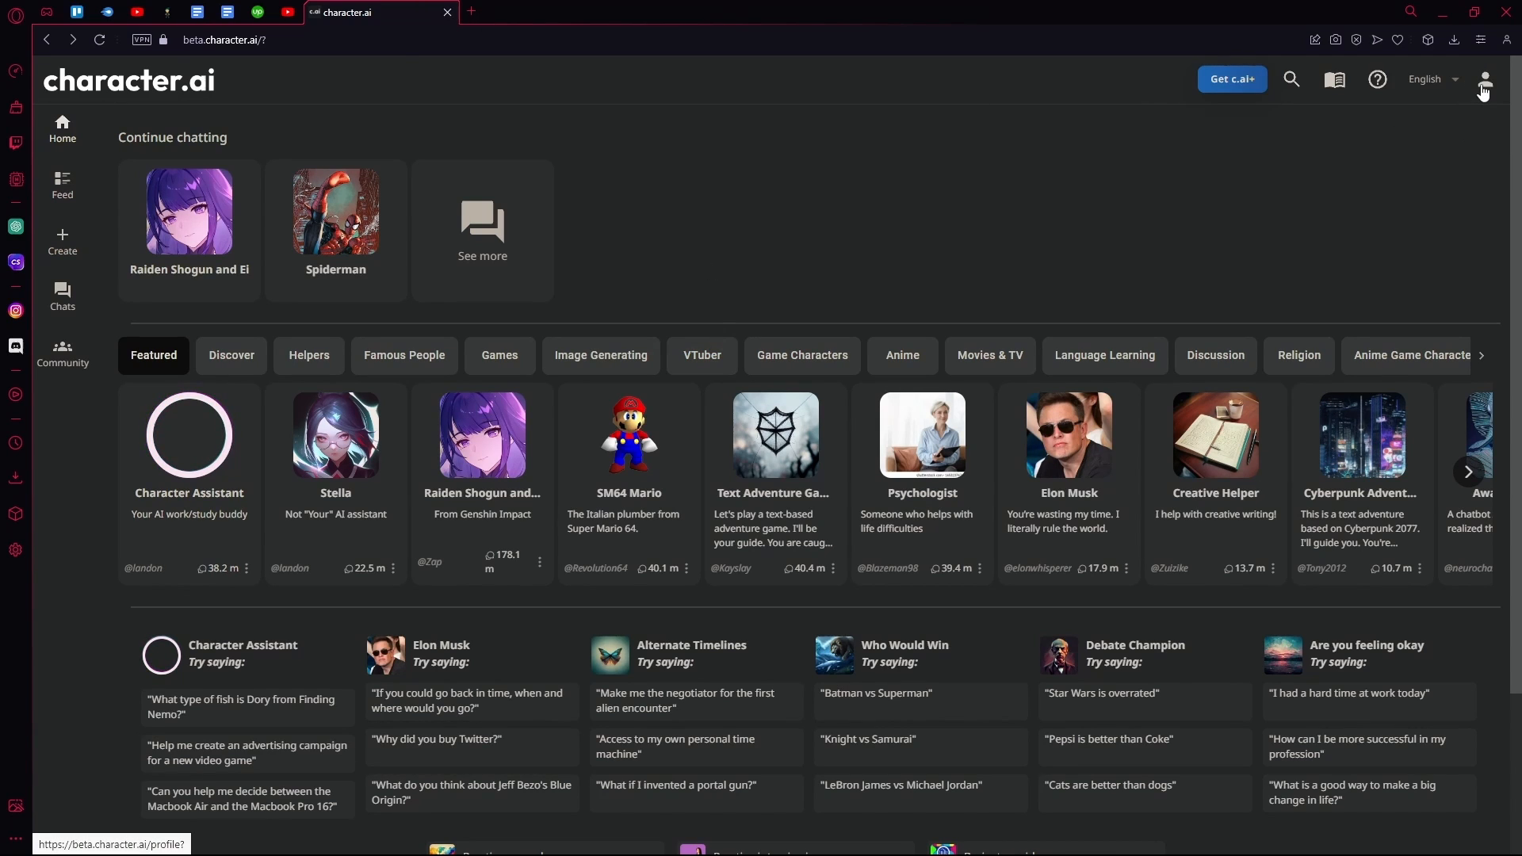
Go to your own profile page via the profile icon at the top right
click(1482, 80)
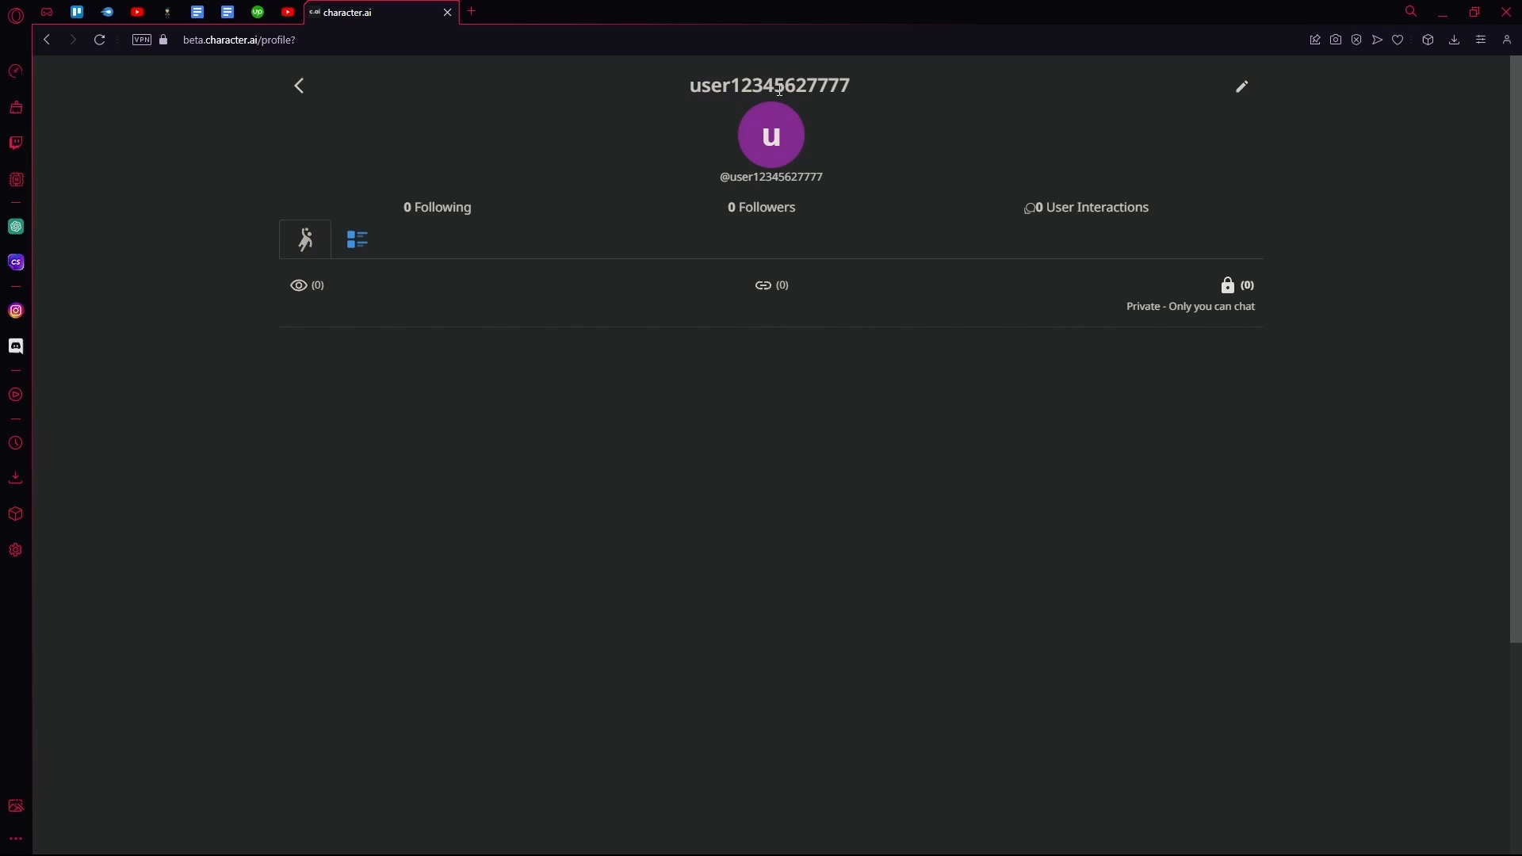
double_click(768, 85)
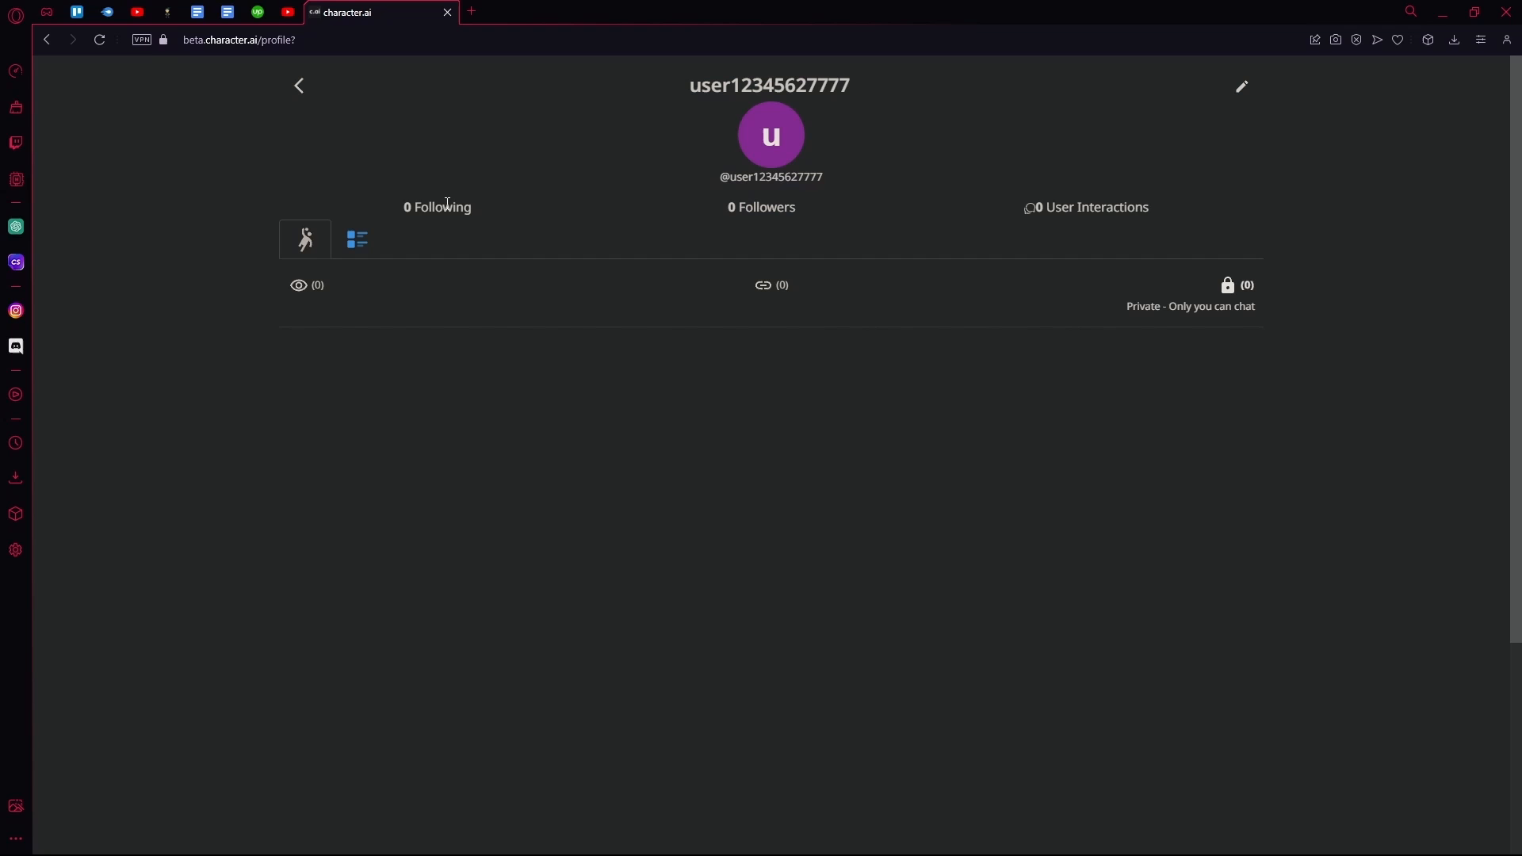
mouse_move(295, 114)
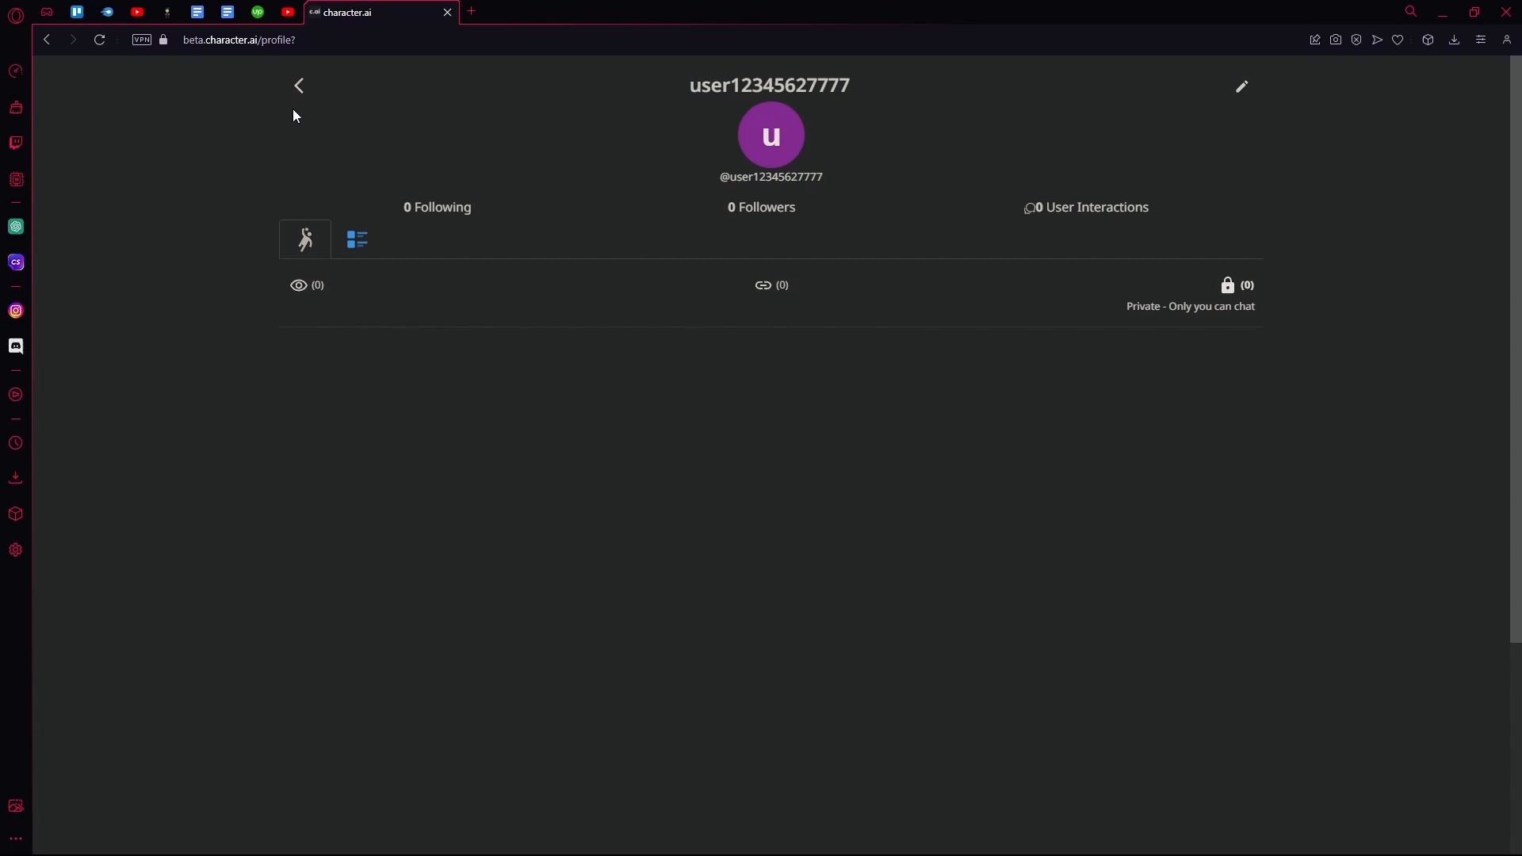
mouse_move(1241, 104)
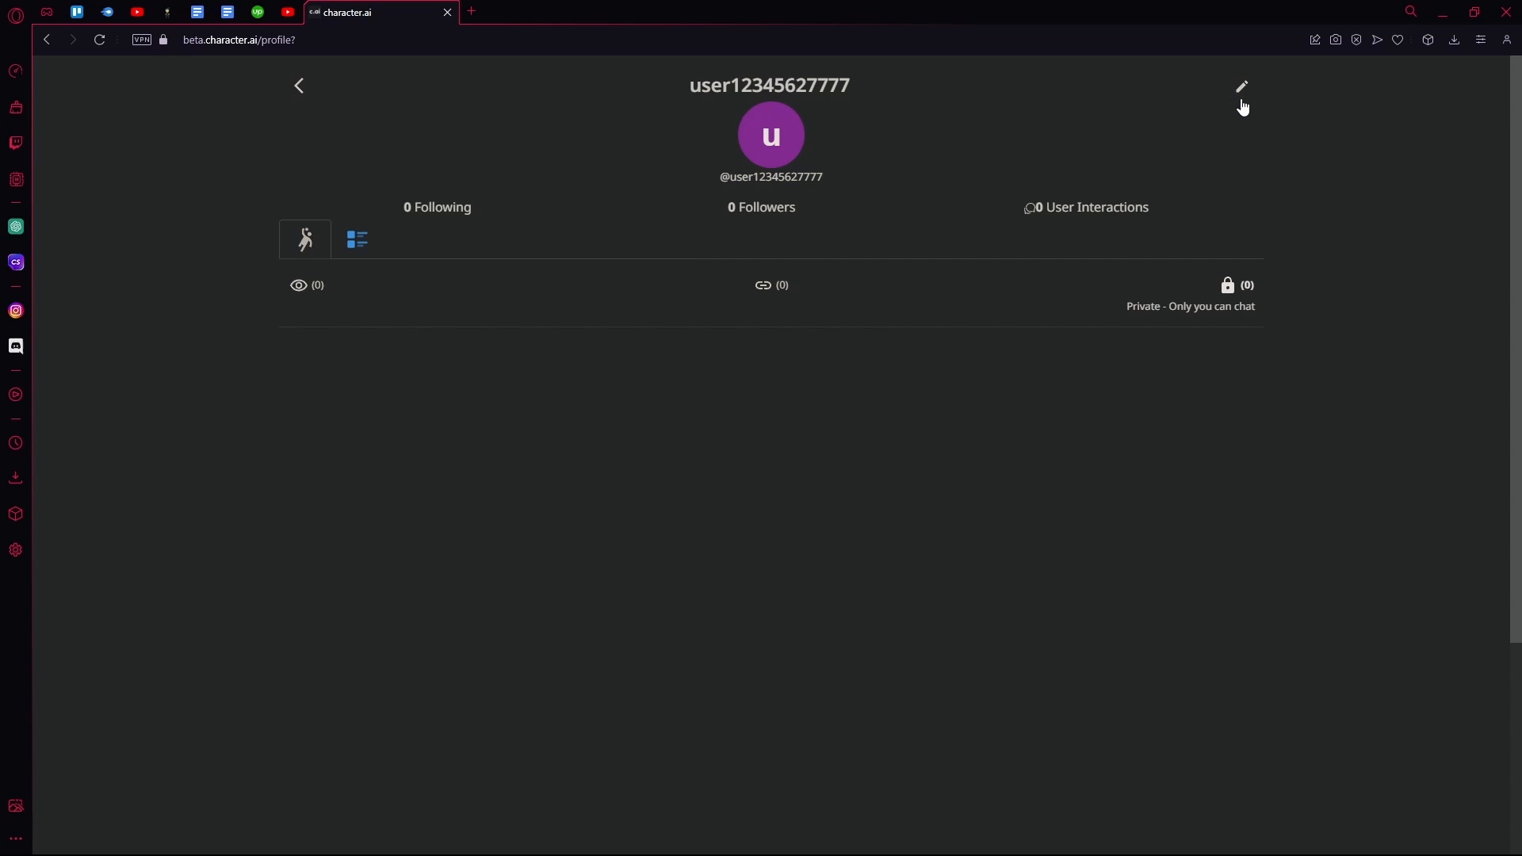
mouse_move(1235, 101)
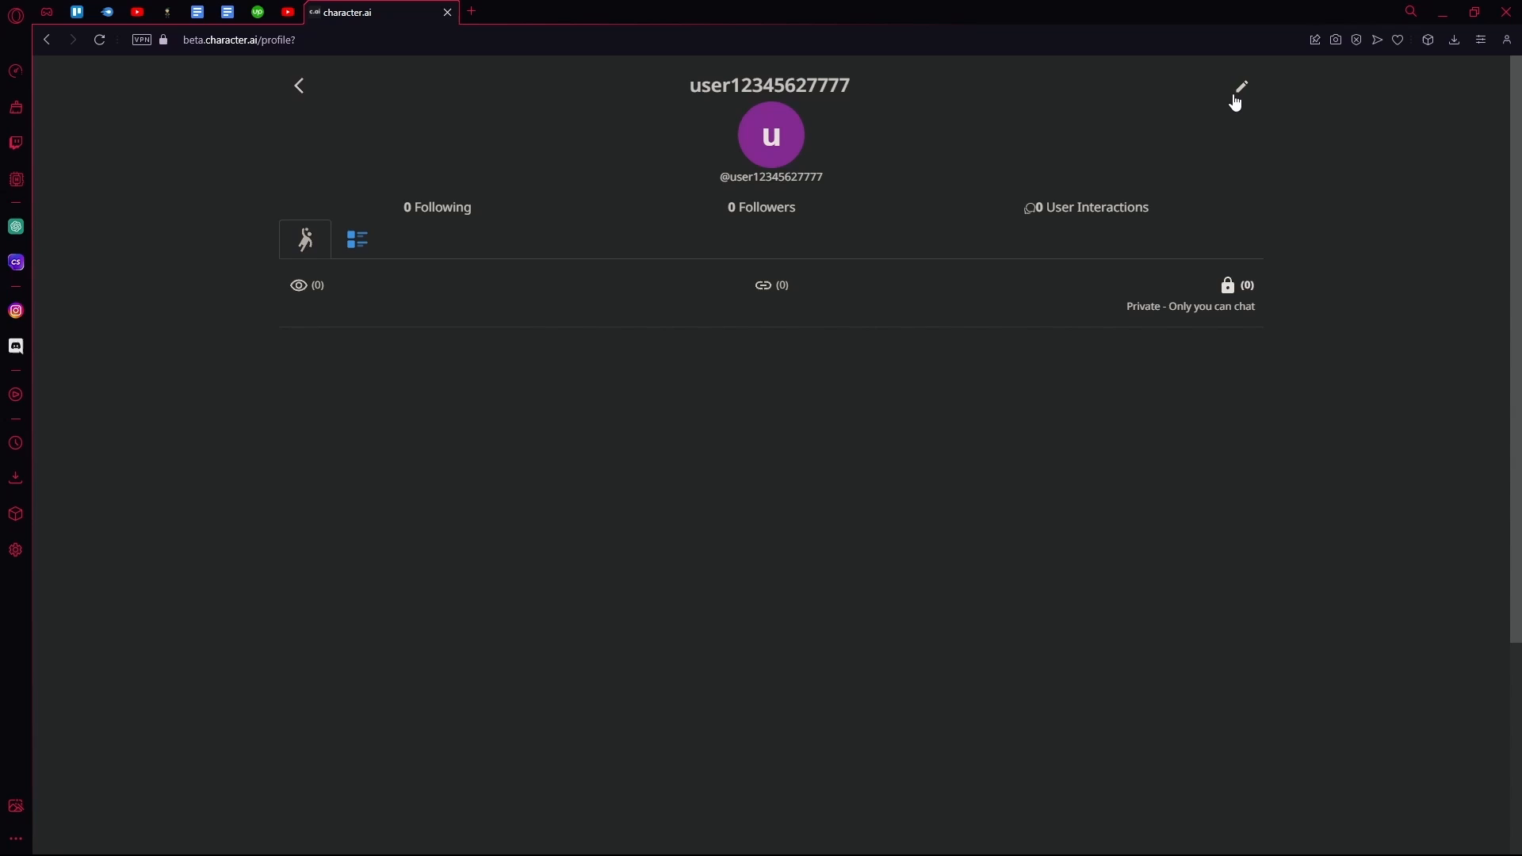
Reach Remove Account from Profile Settings so the username confirmation appears
click(1238, 85)
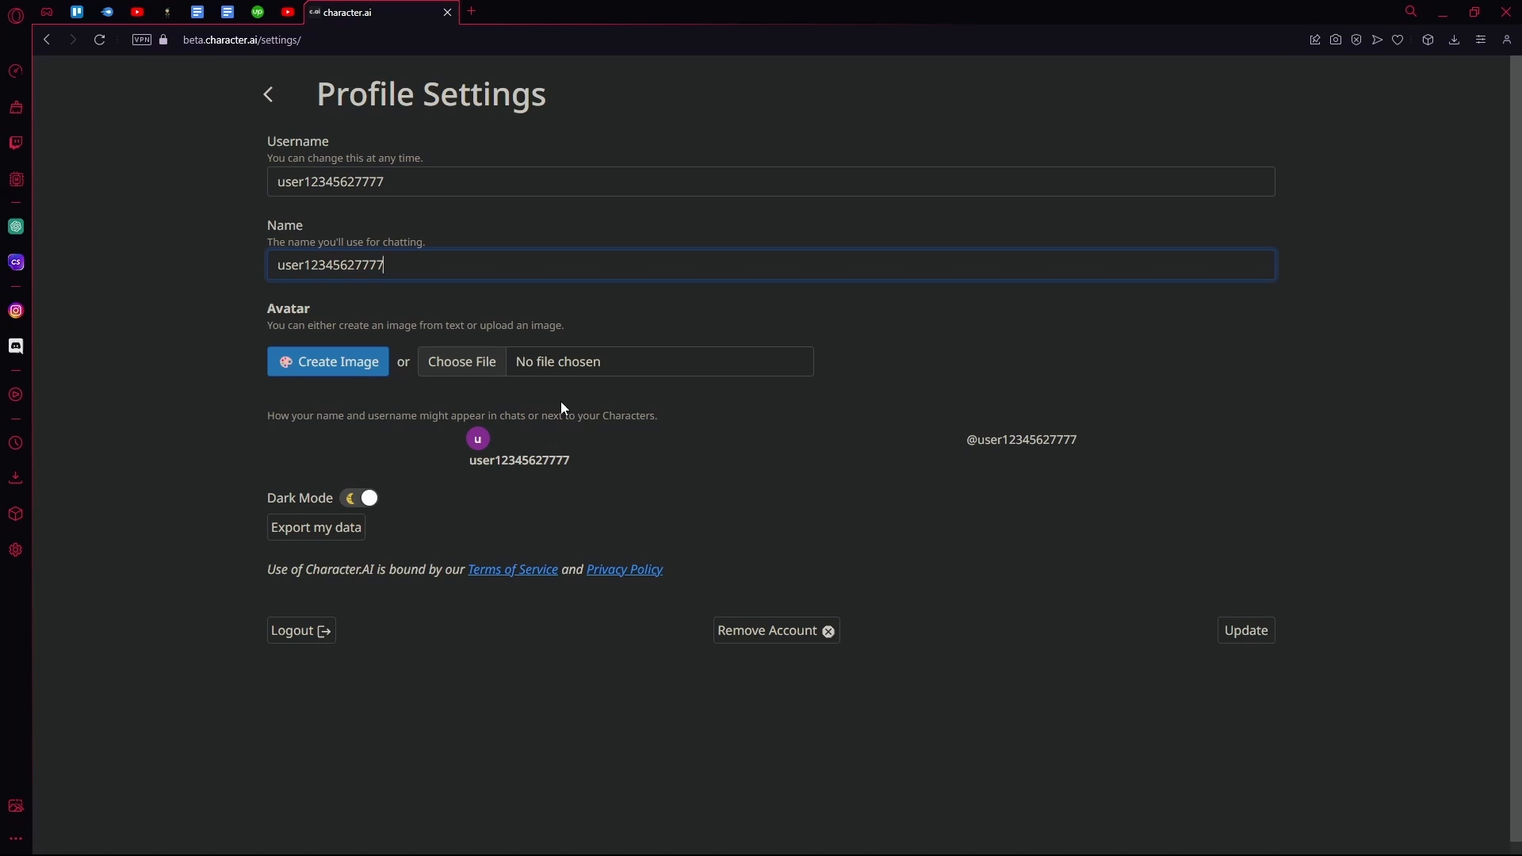
scroll(up, 3)
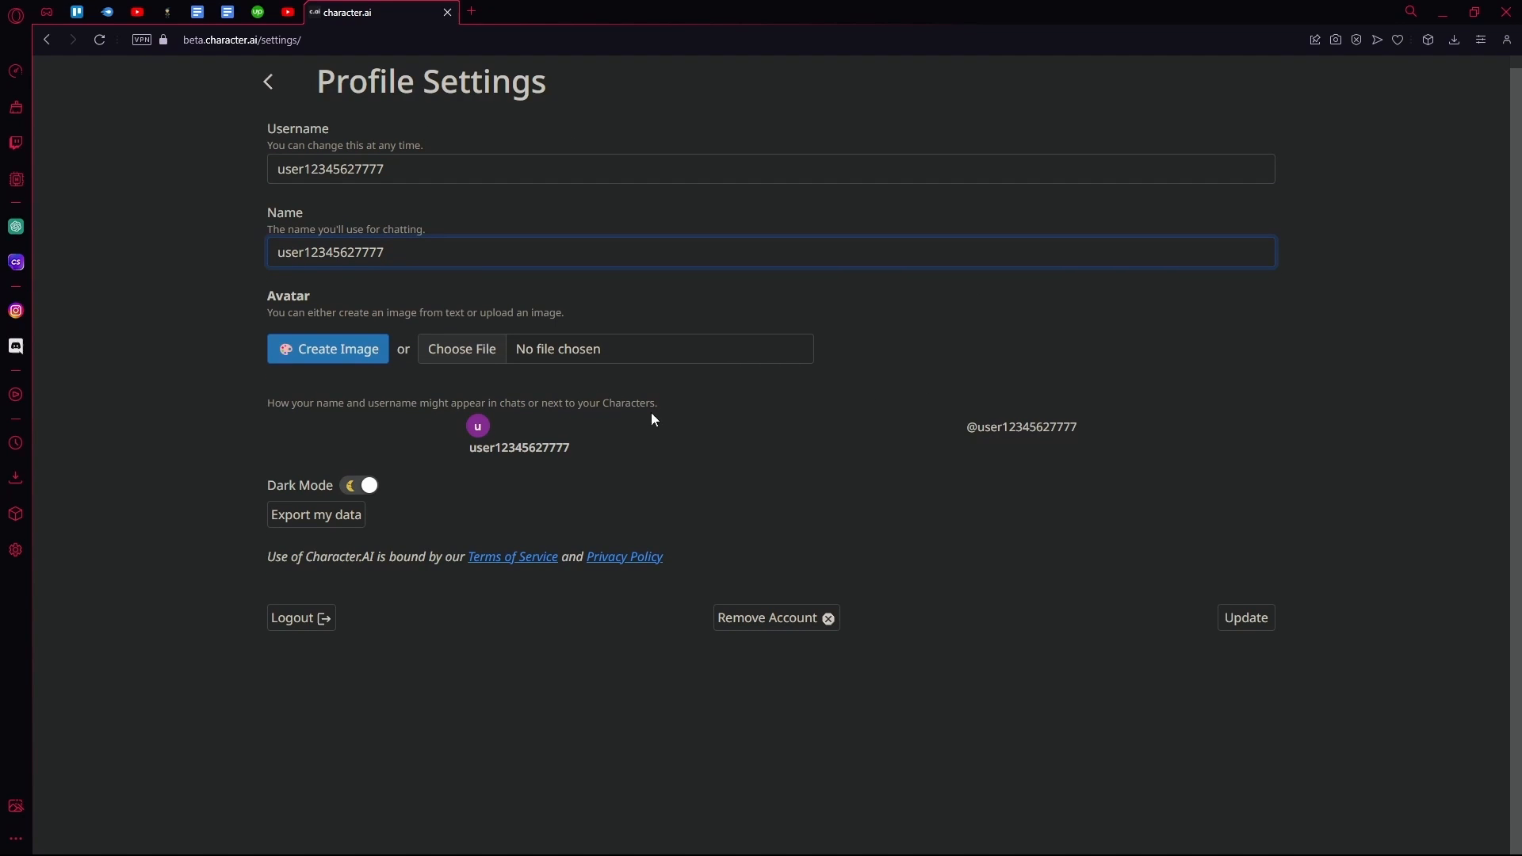
mouse_move(815, 619)
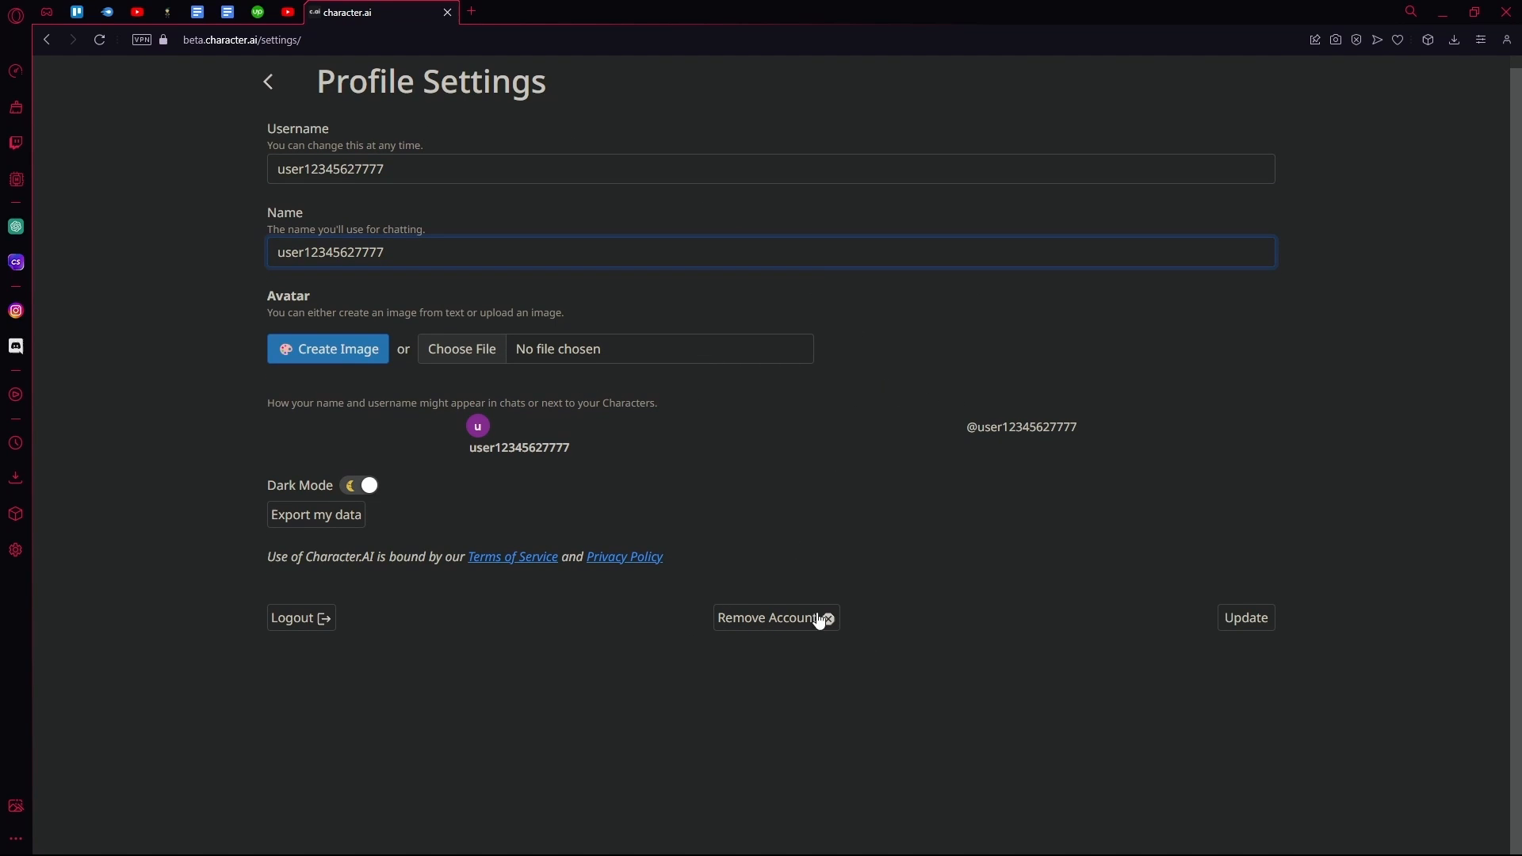
mouse_move(937, 633)
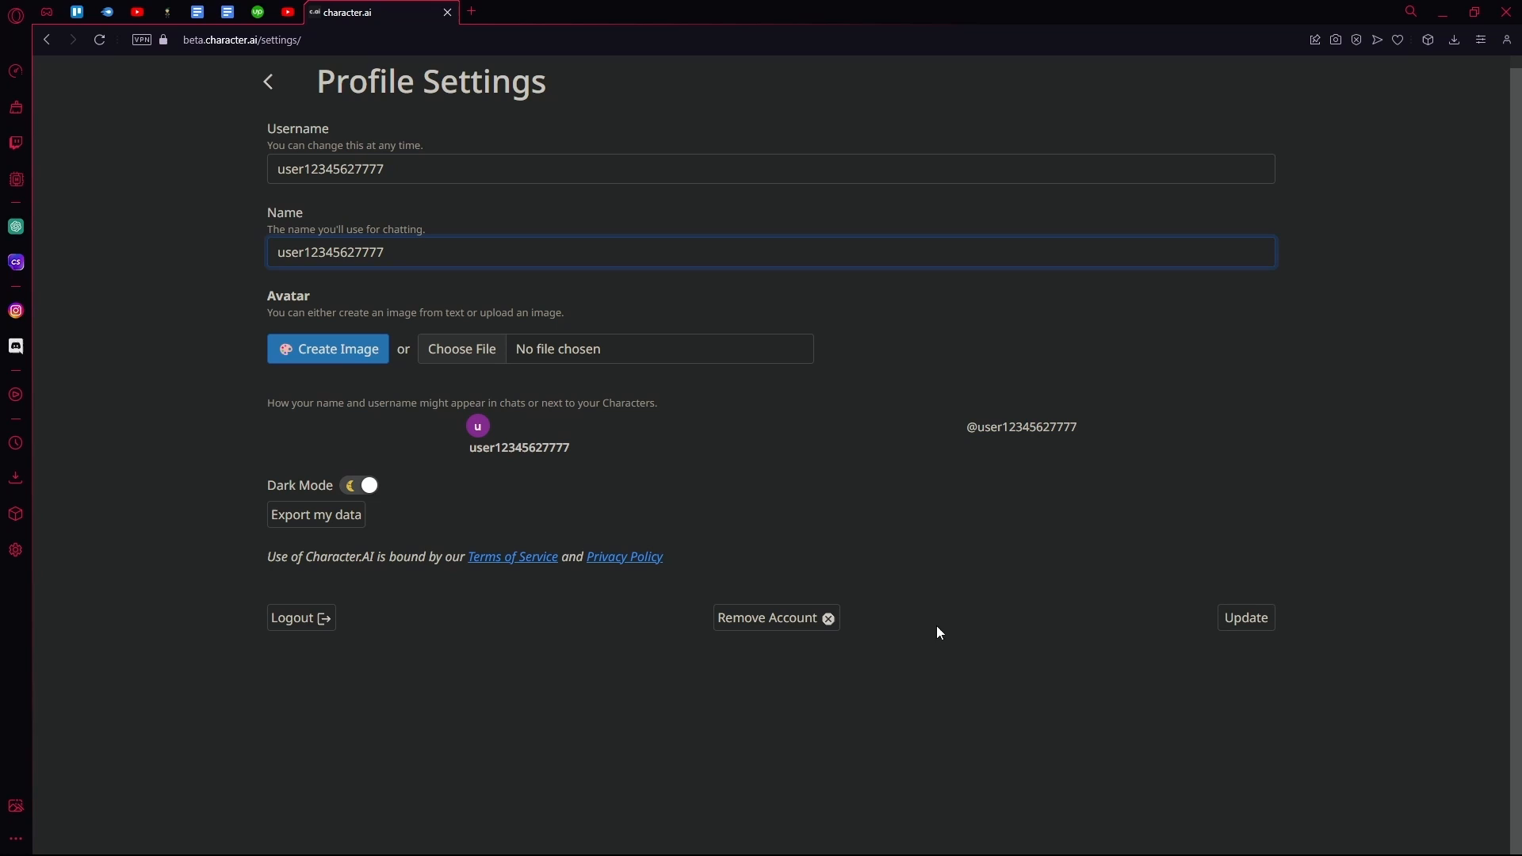
click(767, 617)
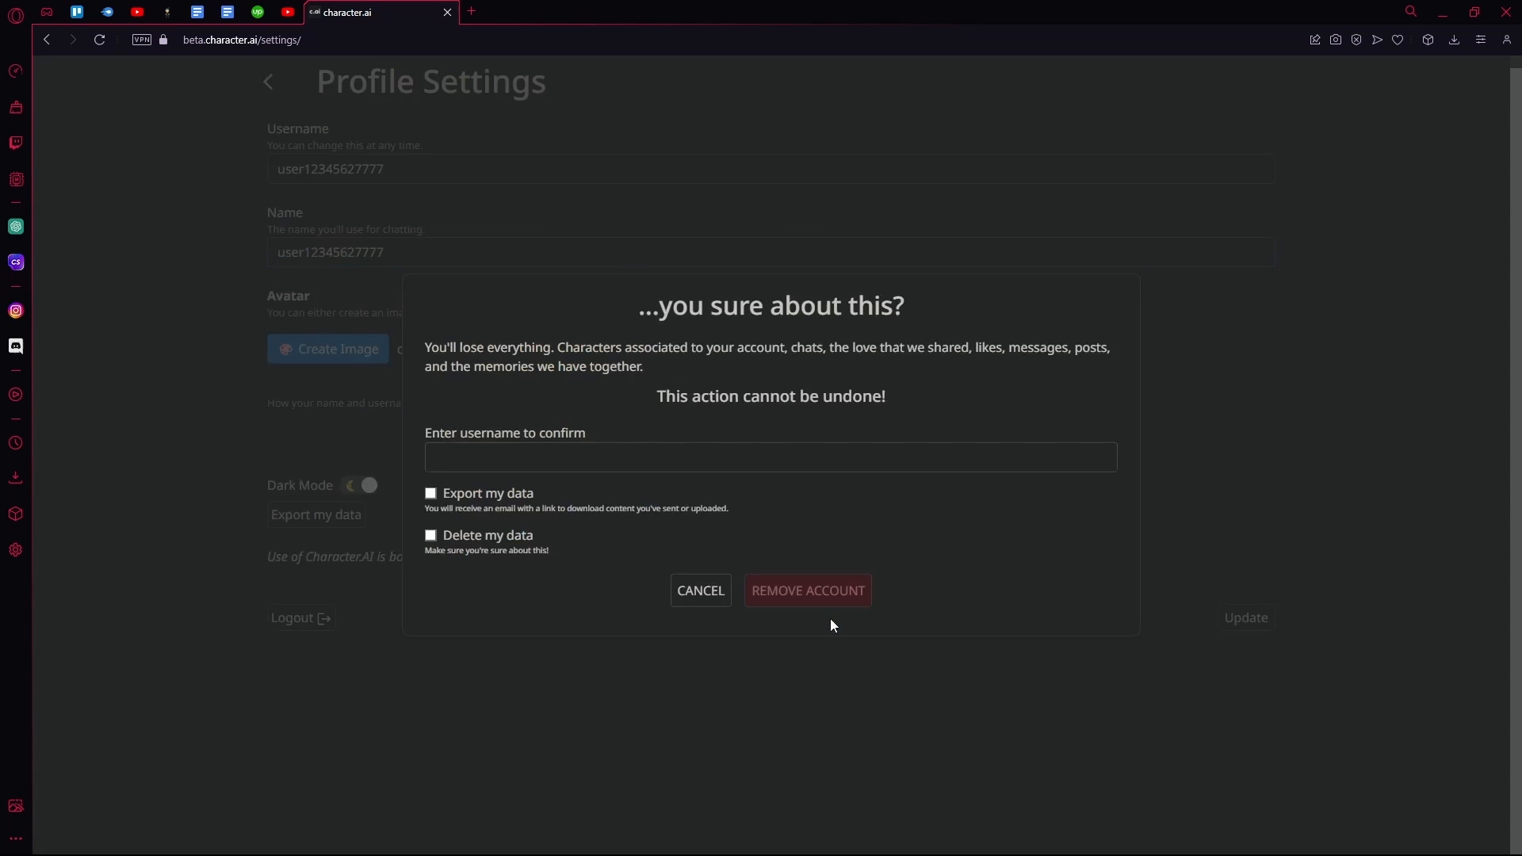
mouse_move(320, 461)
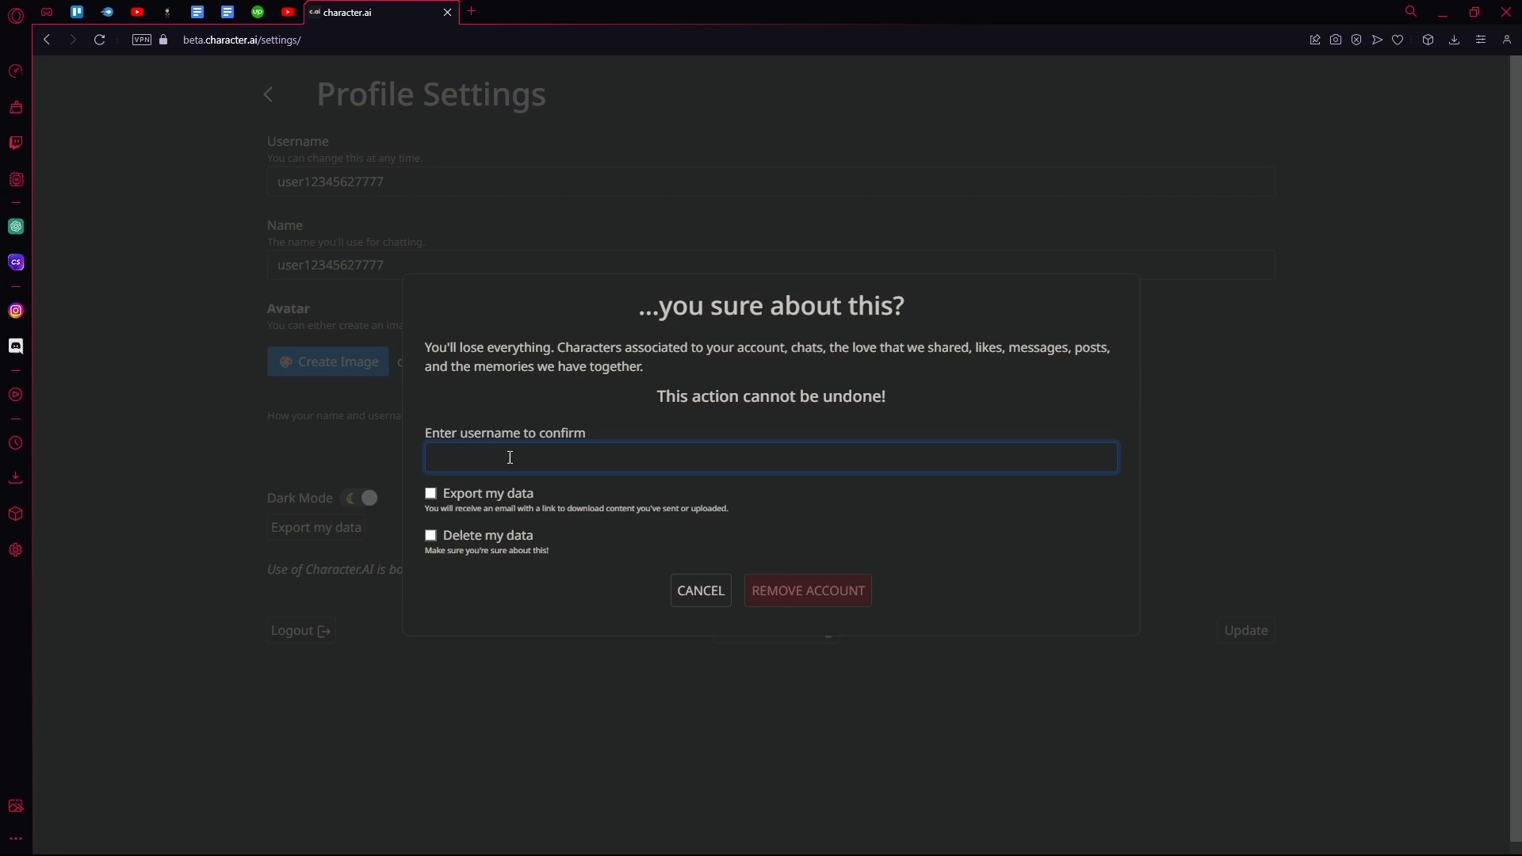
text(user 1234)
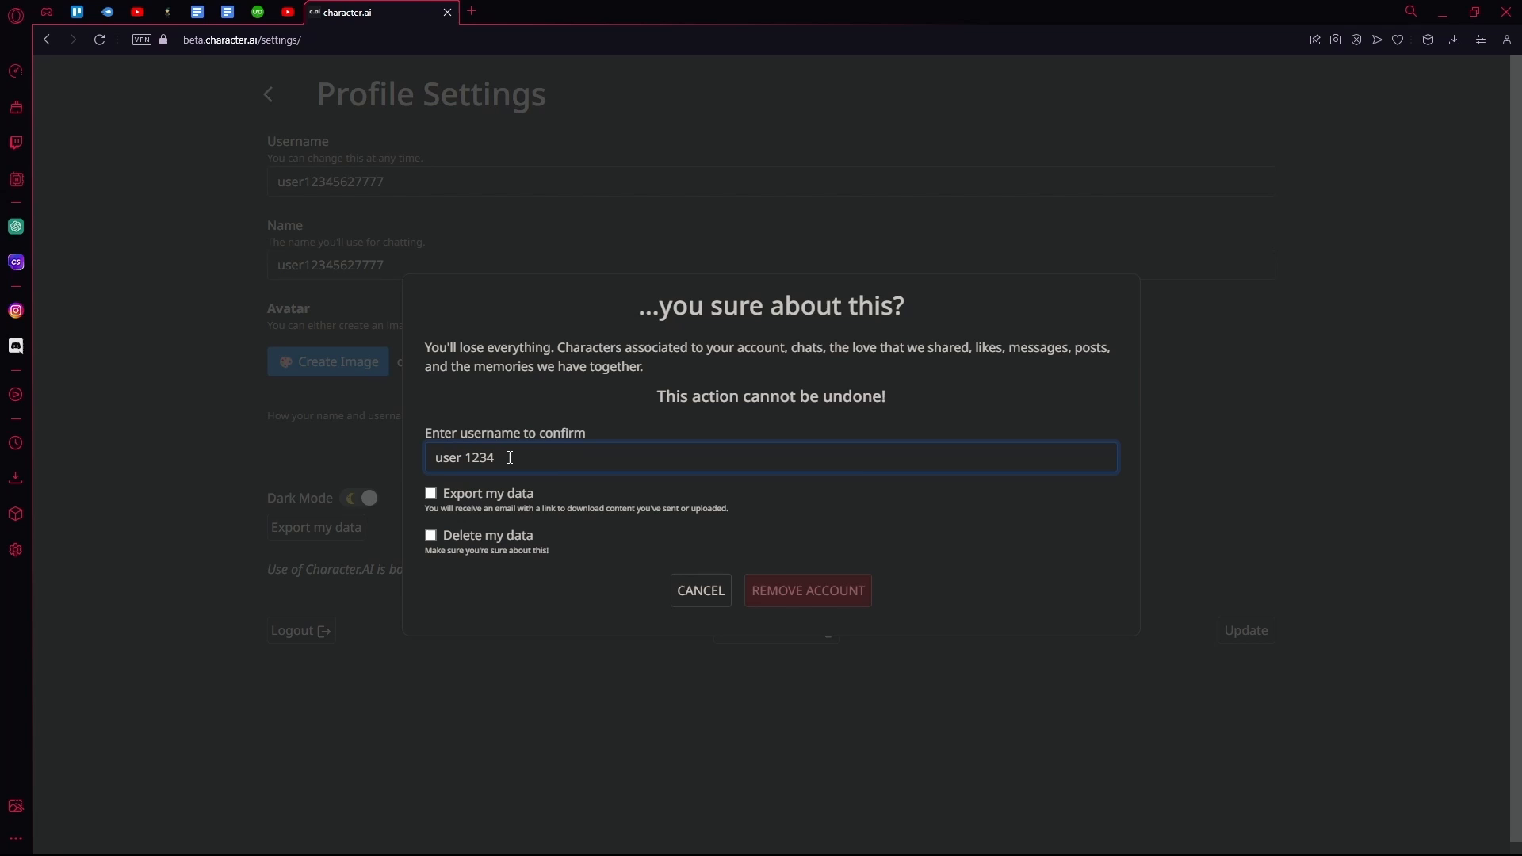
text(56)
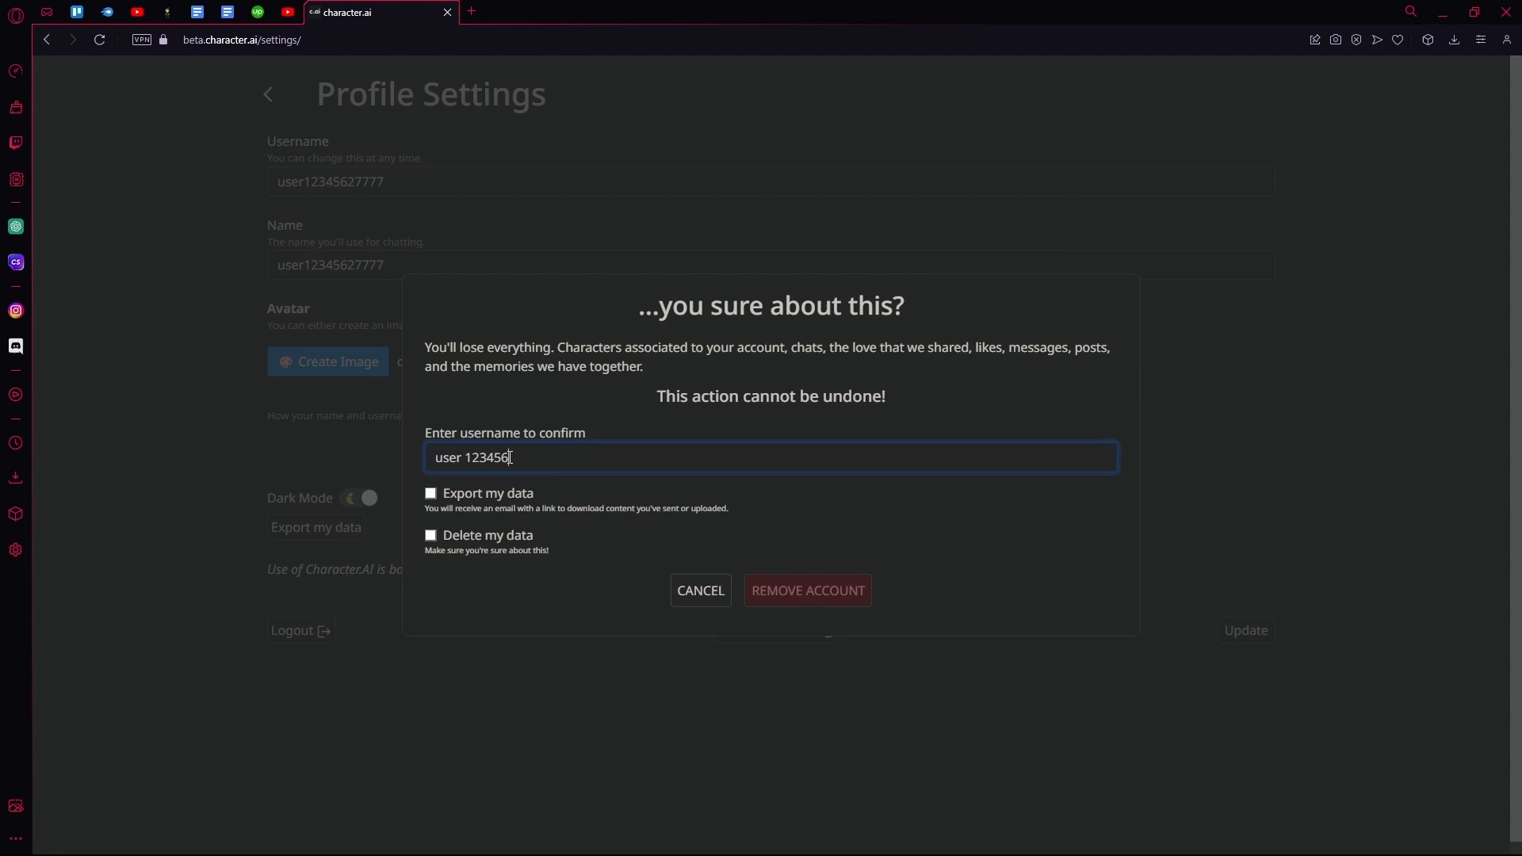
text(27777)
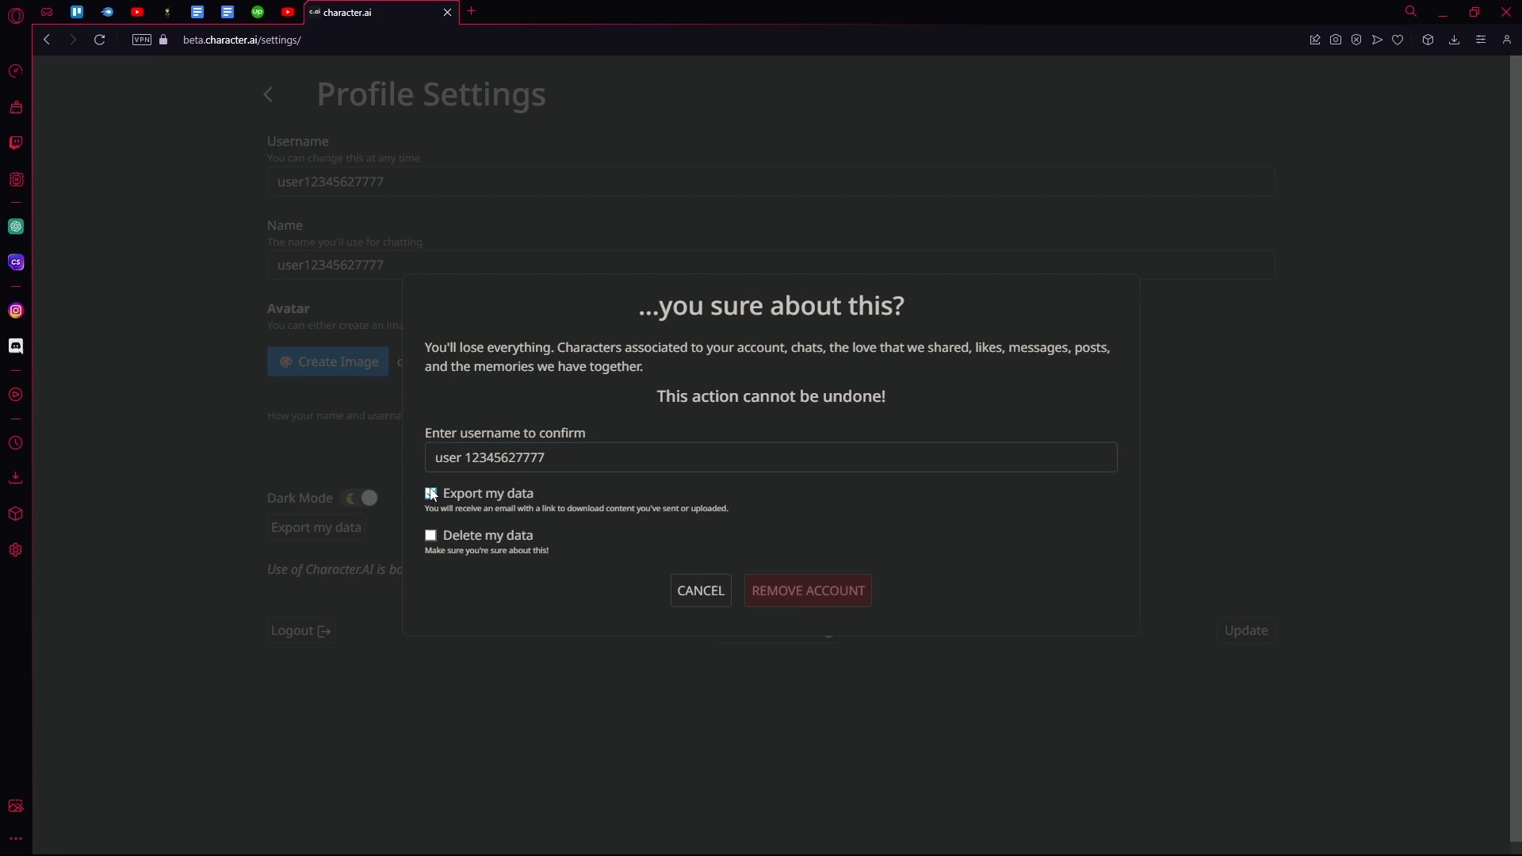
Tick 'Delete my data' and fix the spacing in the entered username
click(430, 493)
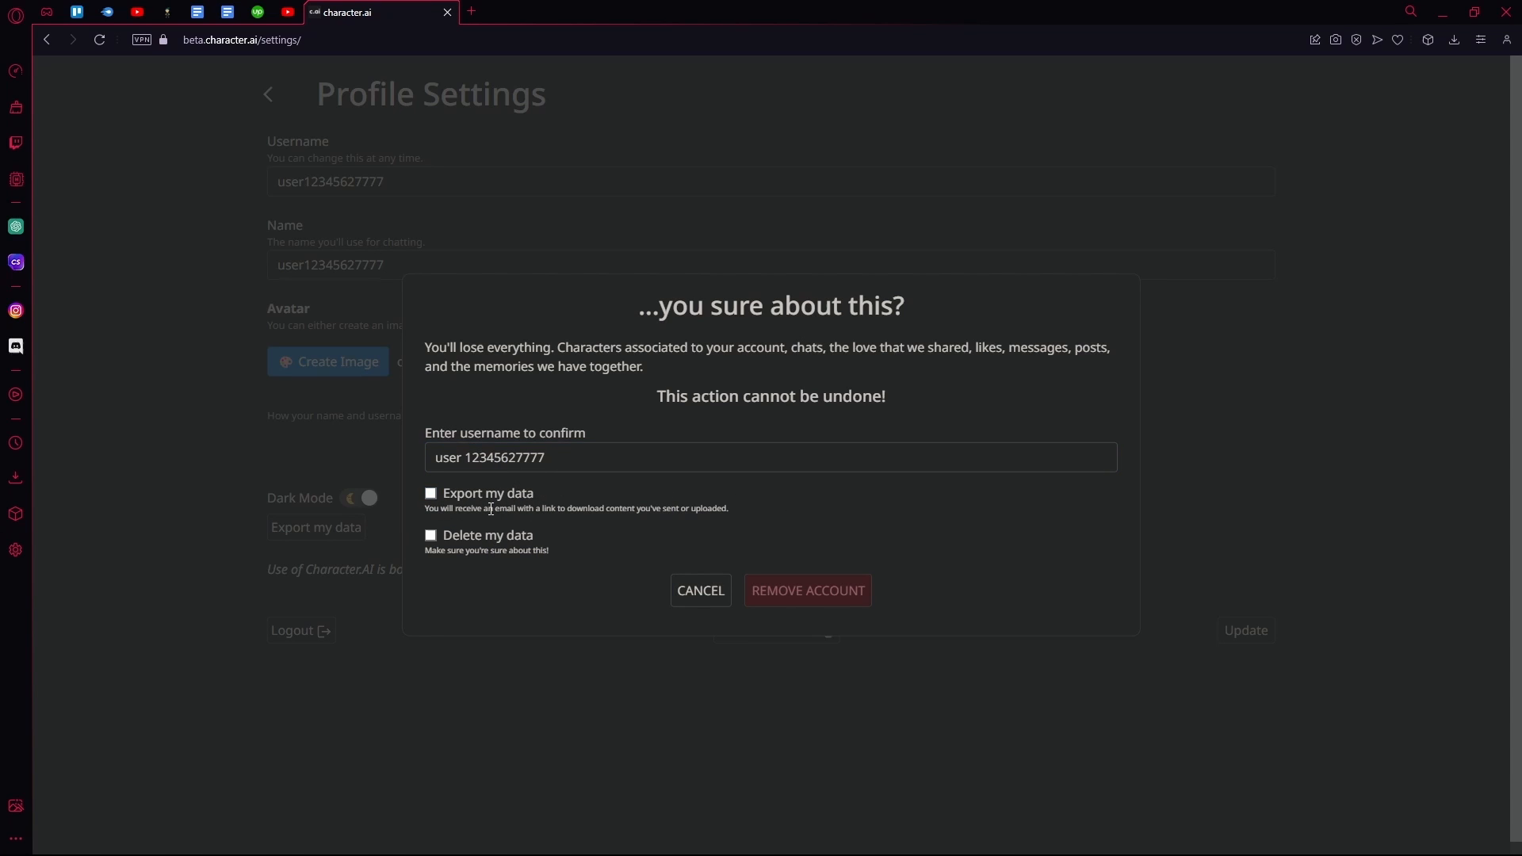
click(429, 534)
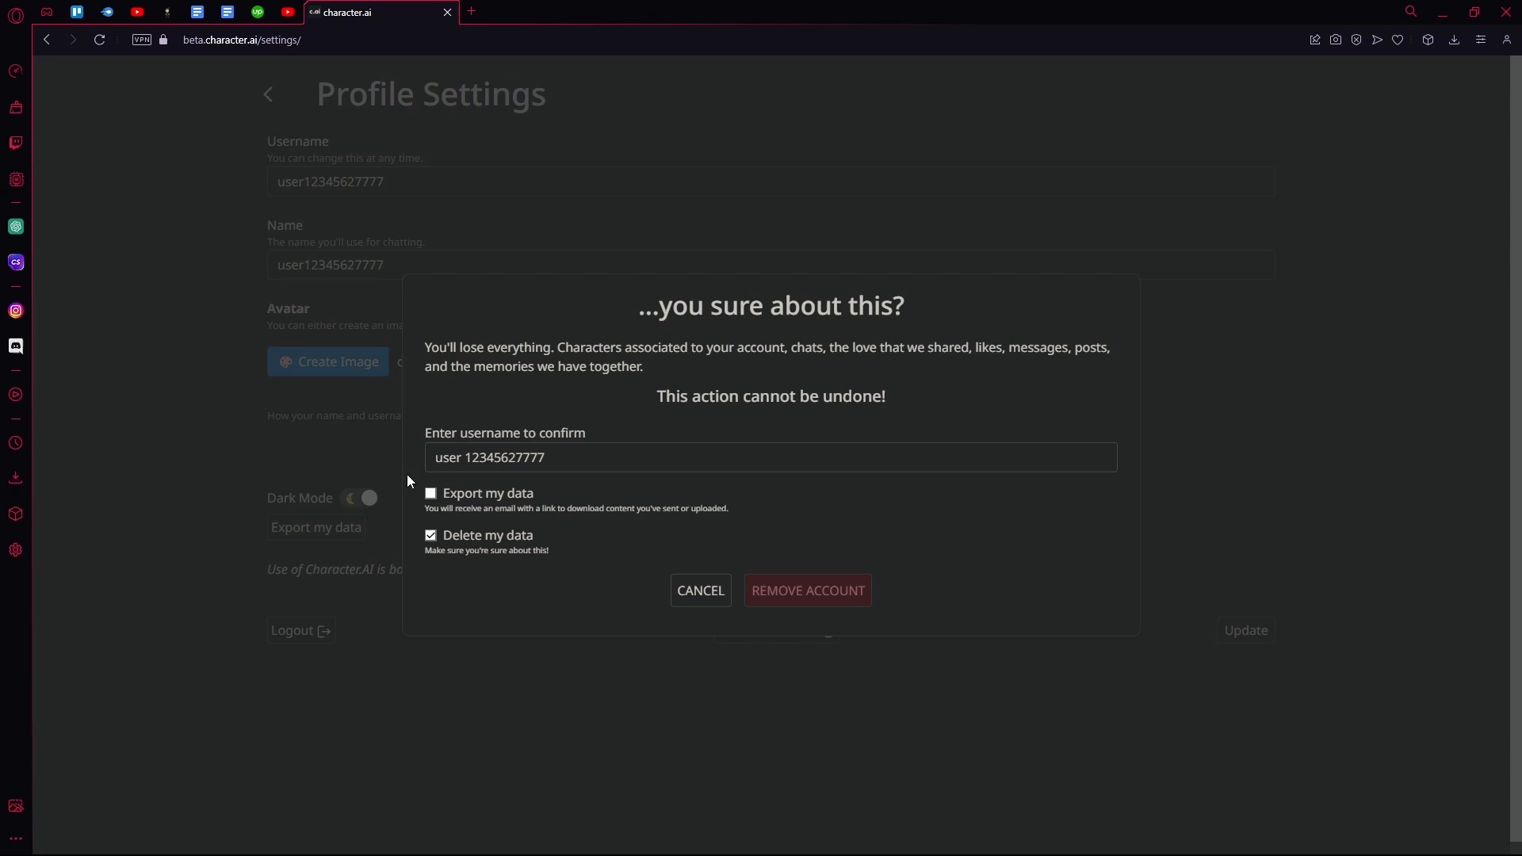
mouse_move(733, 568)
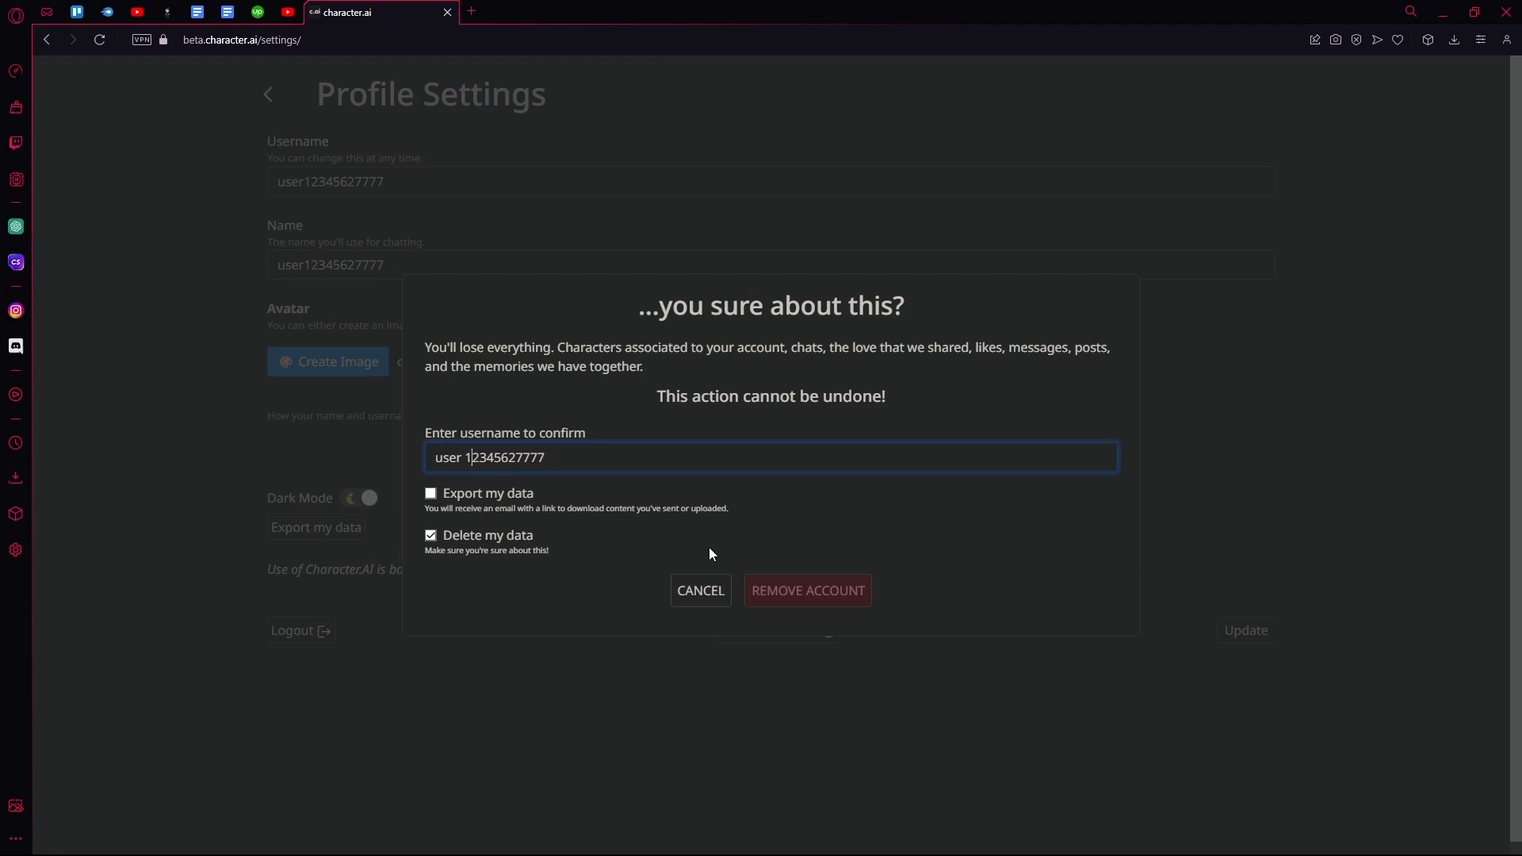
click(807, 590)
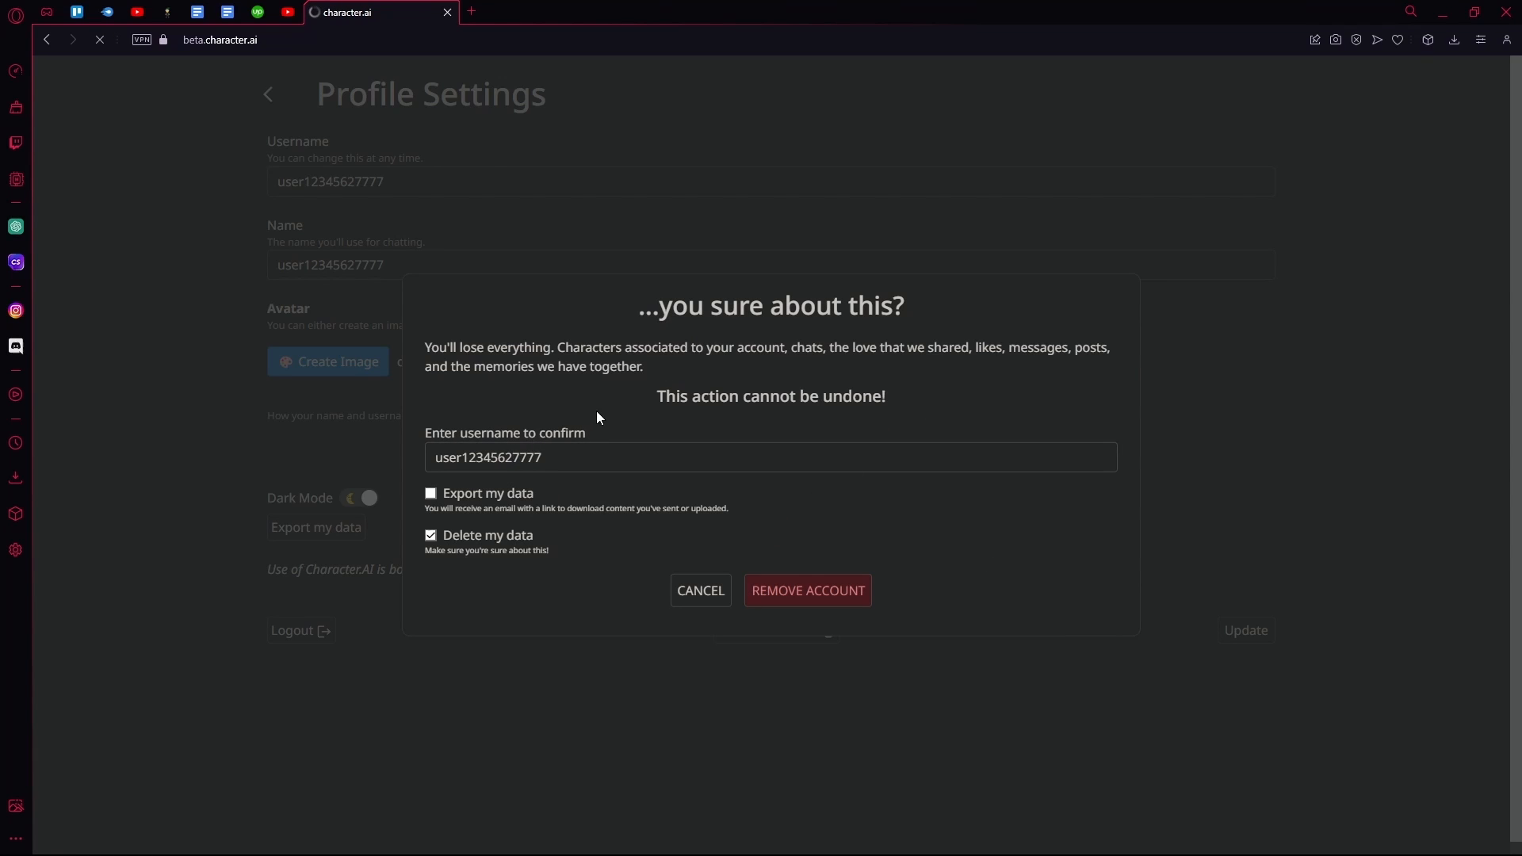
Confirm REMOVE ACCOUNT, returning the site to its logged-out home page
click(807, 589)
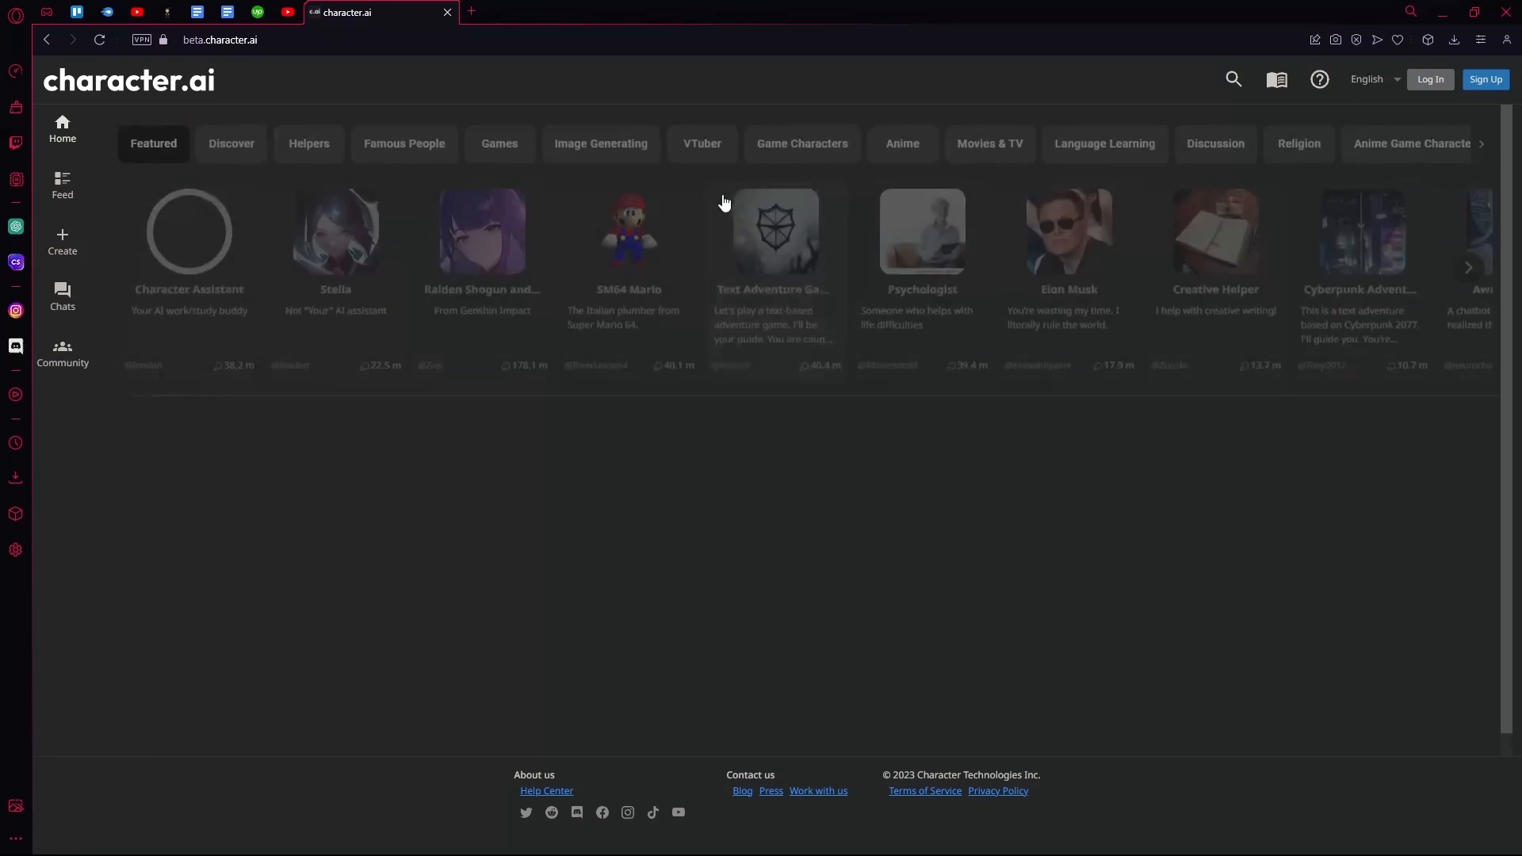